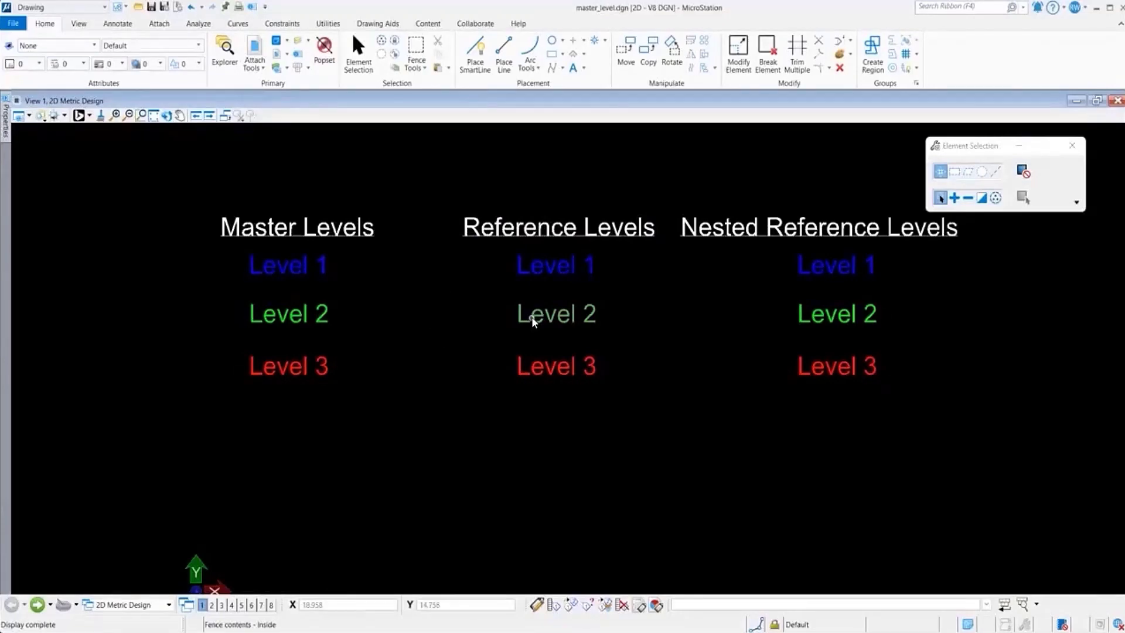
pyautogui.moveTo(703, 343)
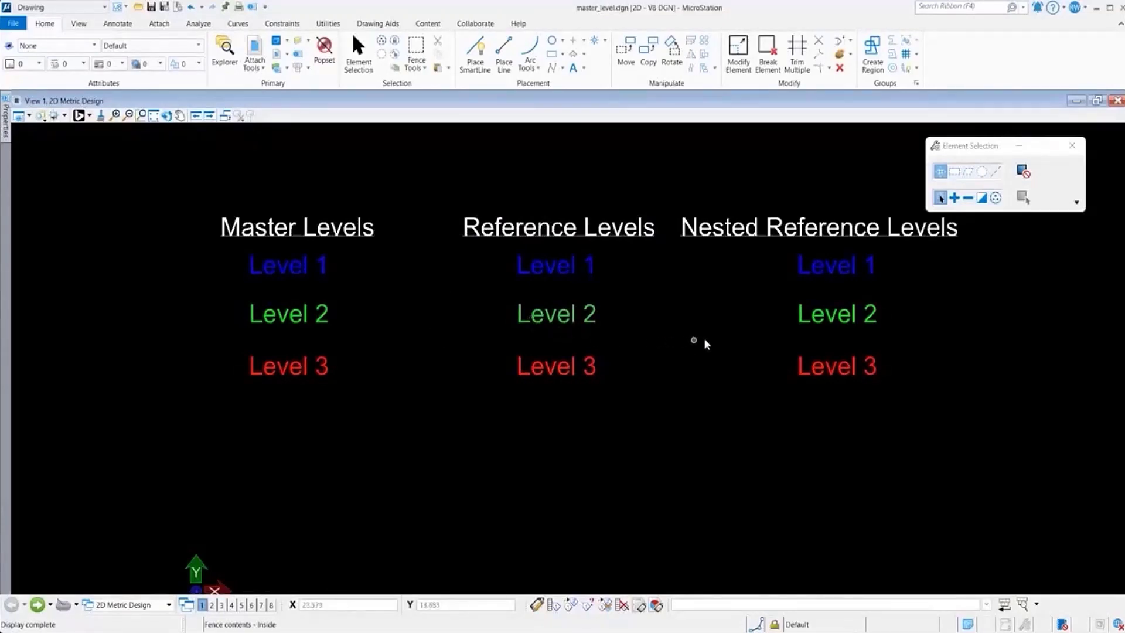
pyautogui.moveTo(685, 318)
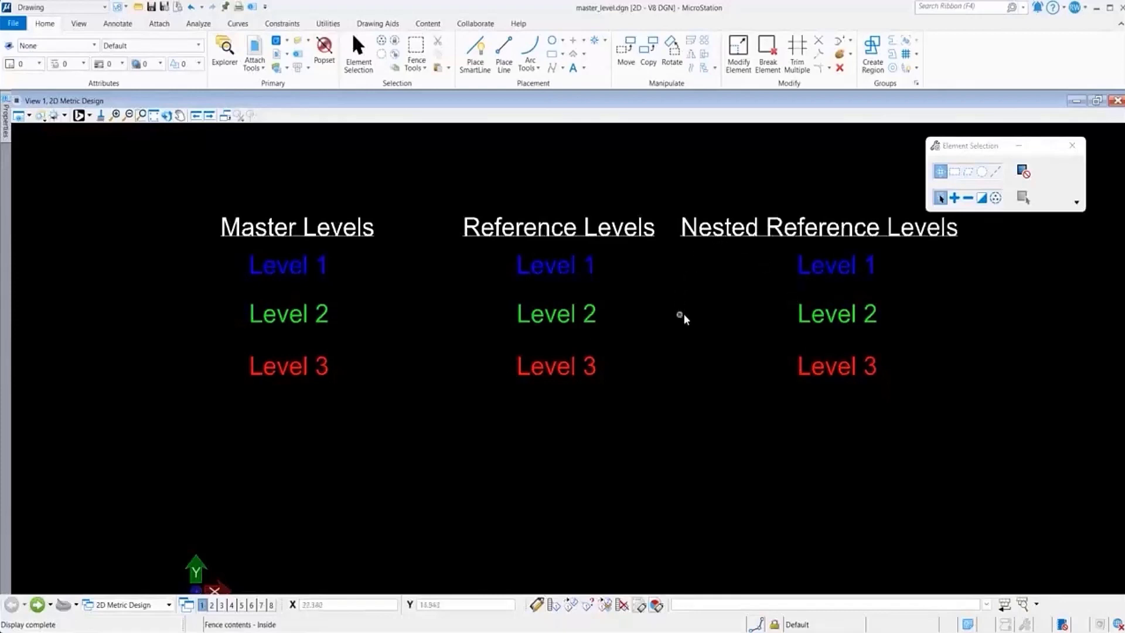
pyautogui.moveTo(314, 258)
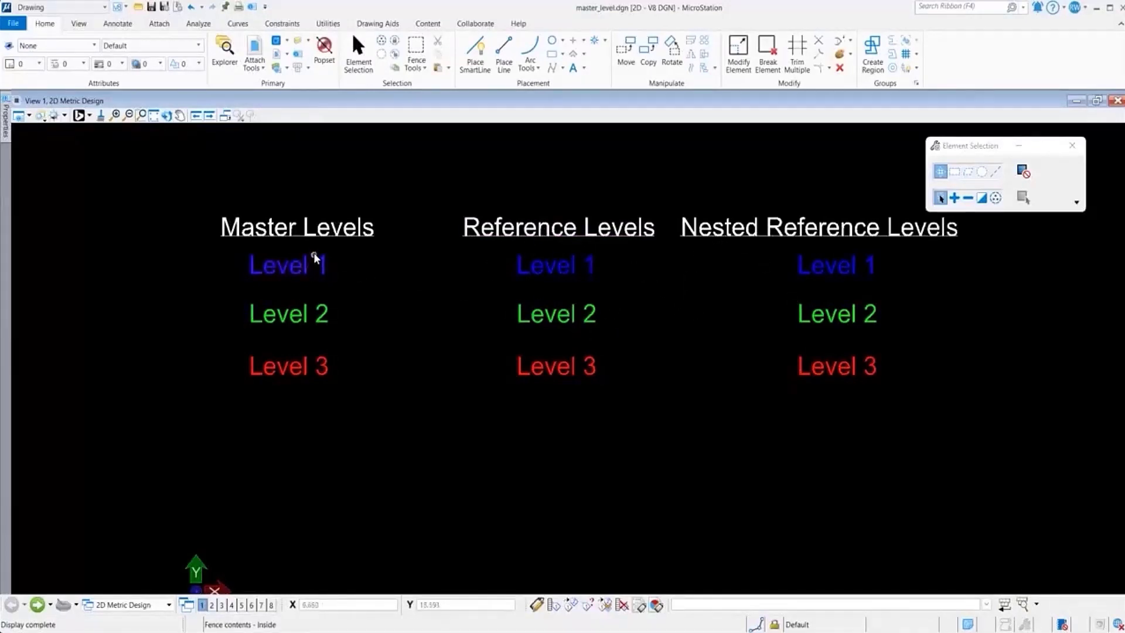
pyautogui.moveTo(751, 244)
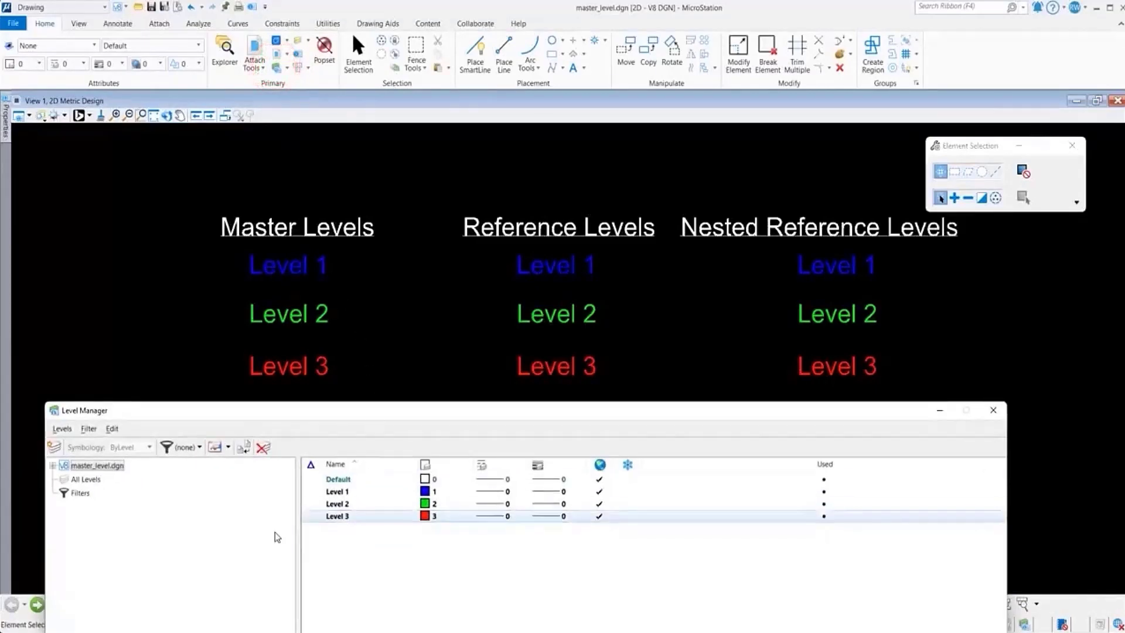
# Step: Expand master_level.dgn in Level Manager to list reference_level.dgn and nest_level.dgn
pyautogui.click(51, 465)
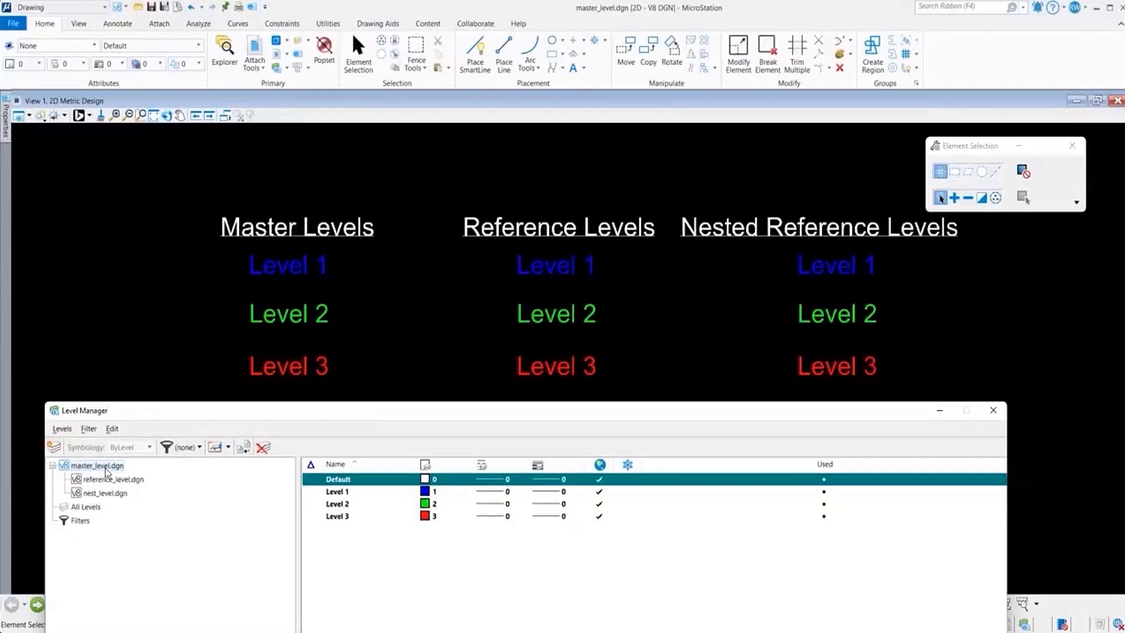
pyautogui.moveTo(125, 497)
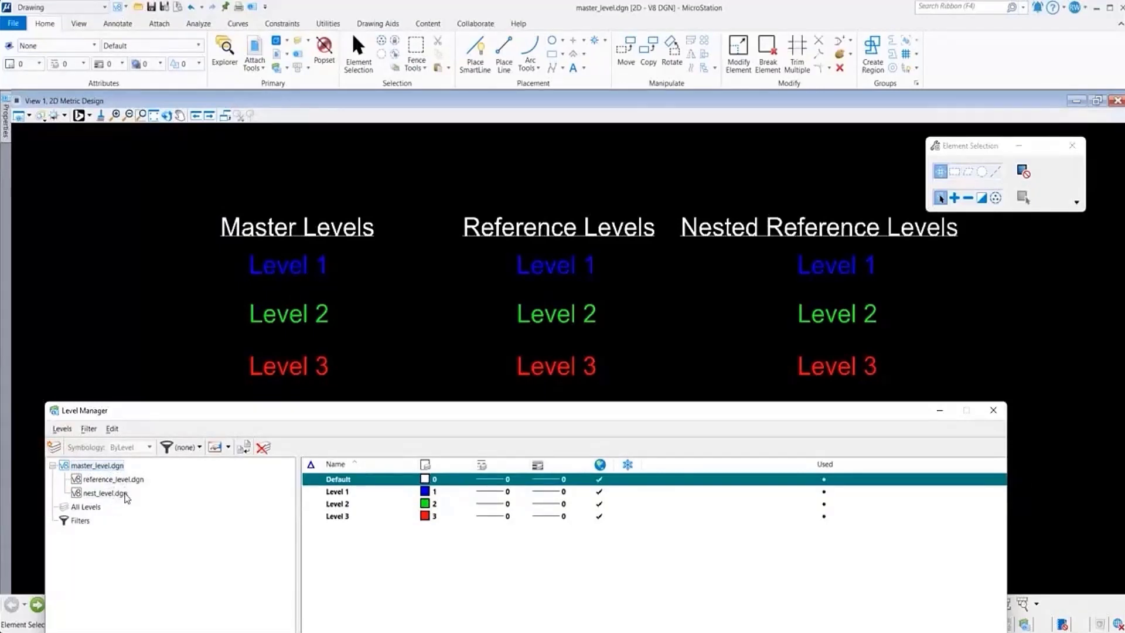
pyautogui.click(104, 494)
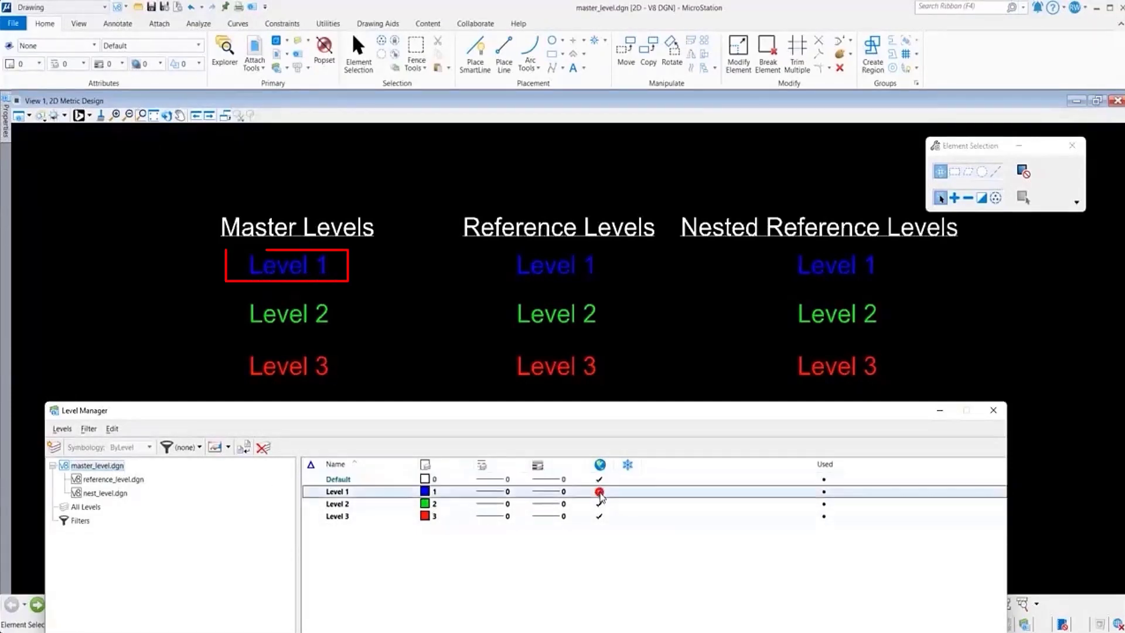
# Step: Turn off master Level 1, reference Level 2 and nested Level 3, then close Level Manager
pyautogui.click(598, 491)
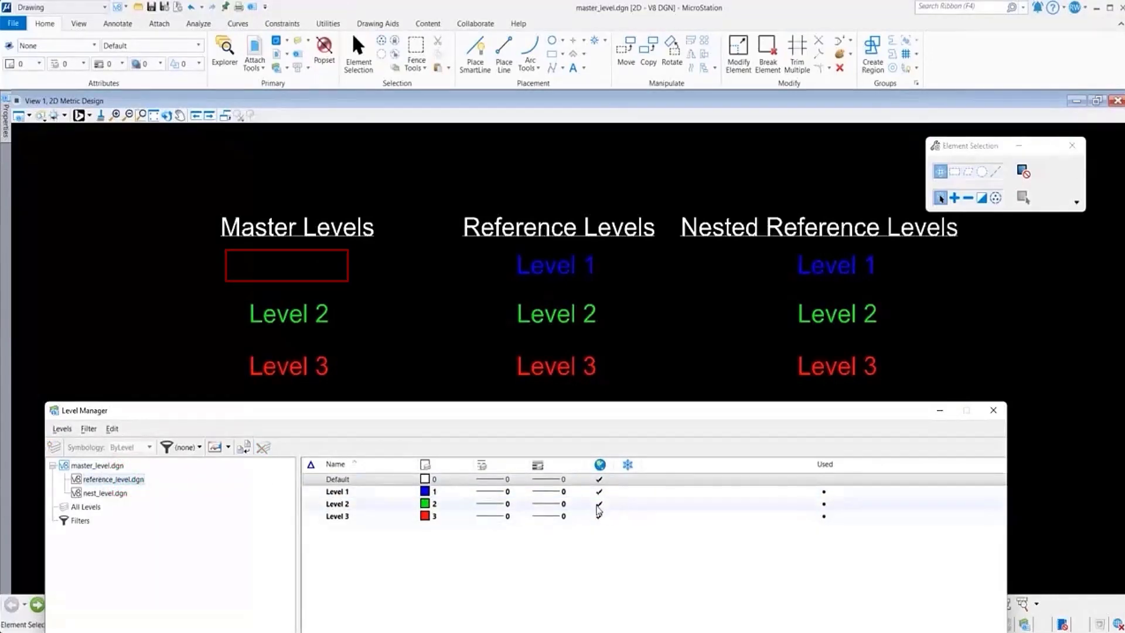
pyautogui.click(598, 504)
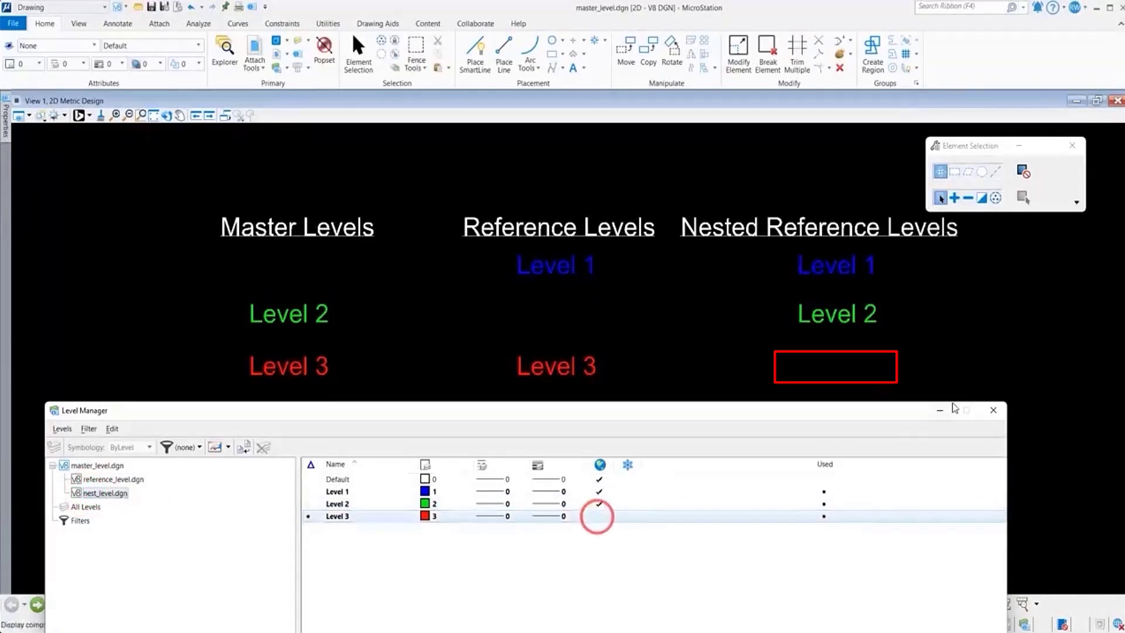
pyautogui.click(993, 410)
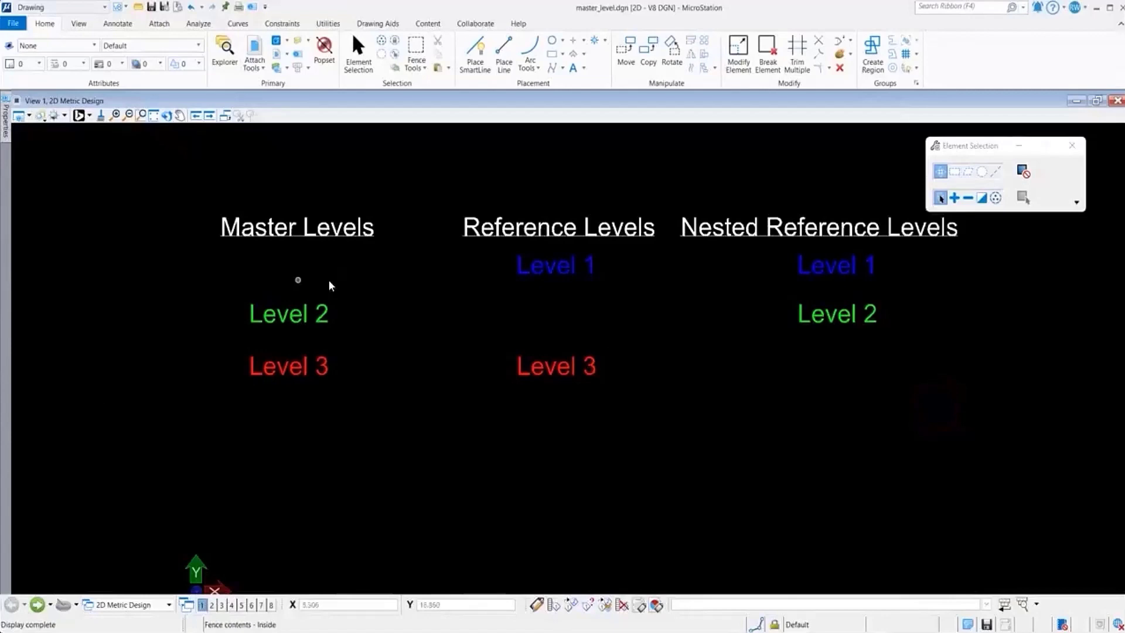
pyautogui.moveTo(842, 373)
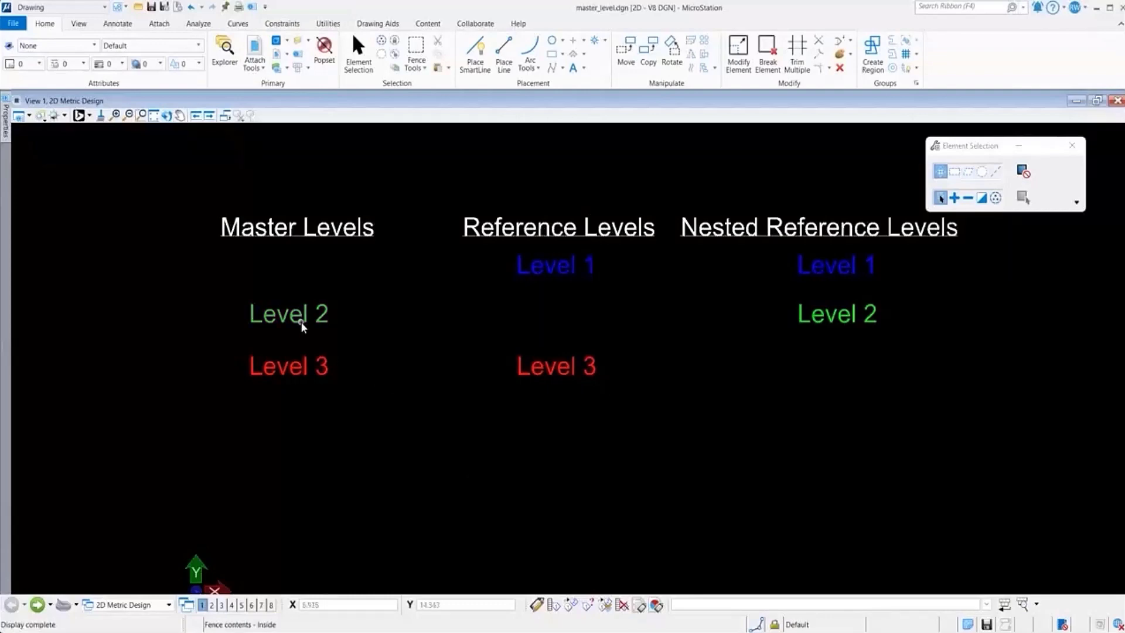
pyautogui.moveTo(879, 350)
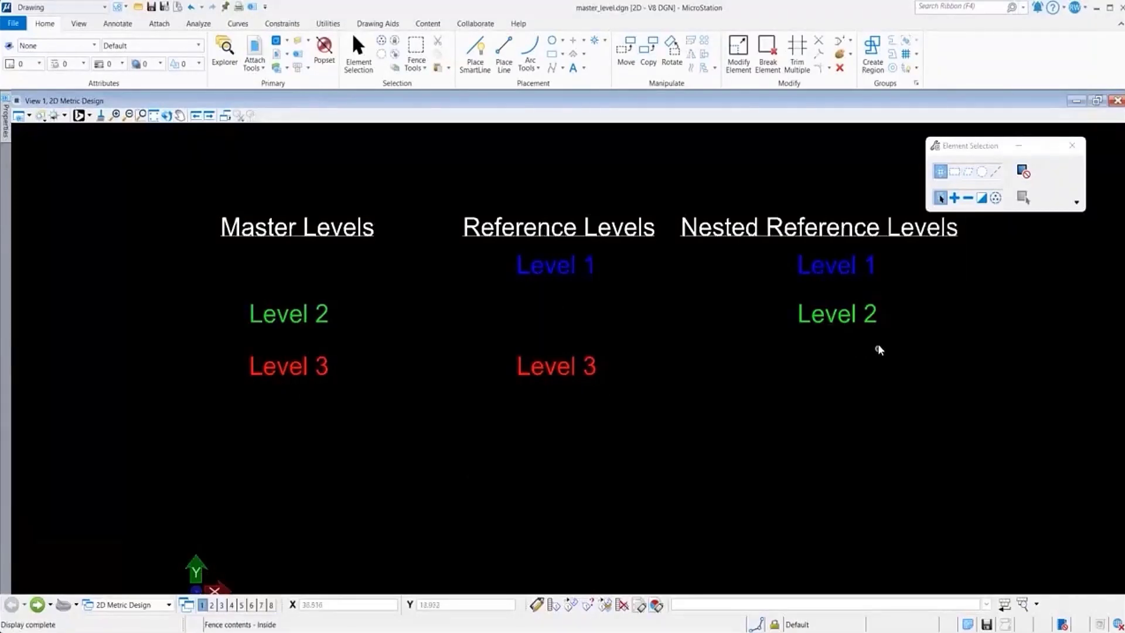
pyautogui.moveTo(887, 374)
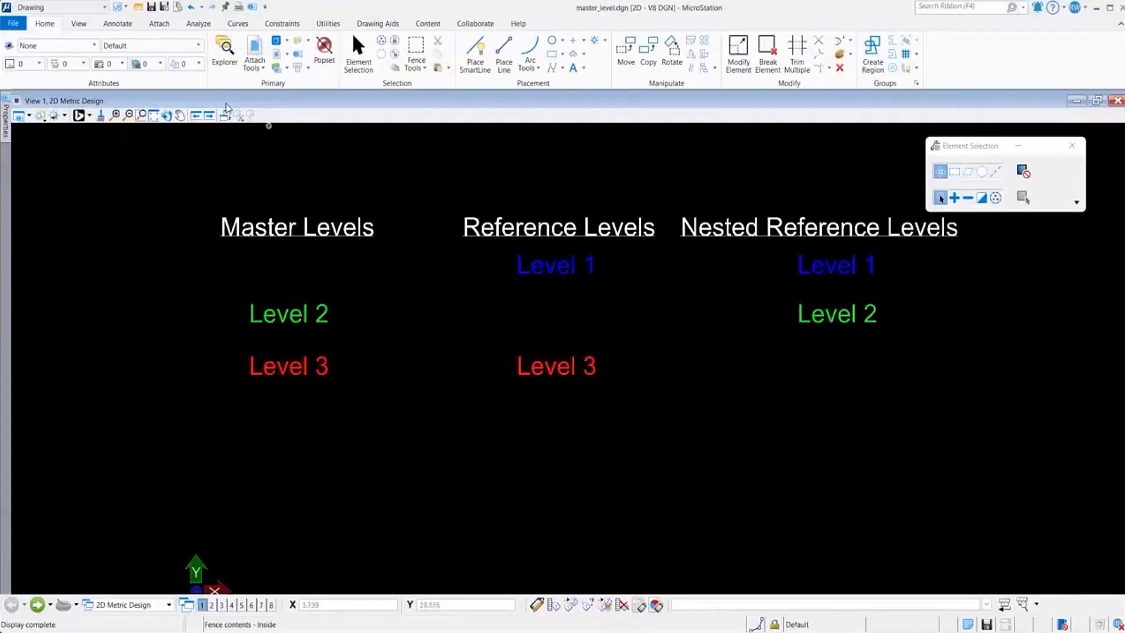
# Step: Start a Save As of master_level with Autodesk DWG Files (*.dwg) as the output type
pyautogui.click(12, 24)
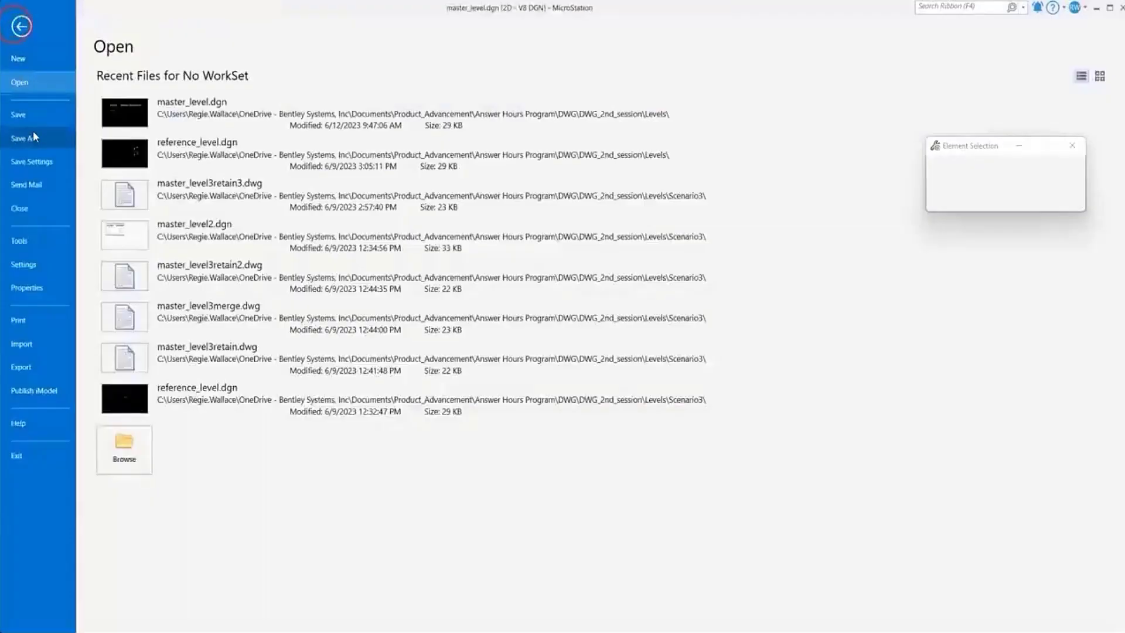
pyautogui.click(24, 139)
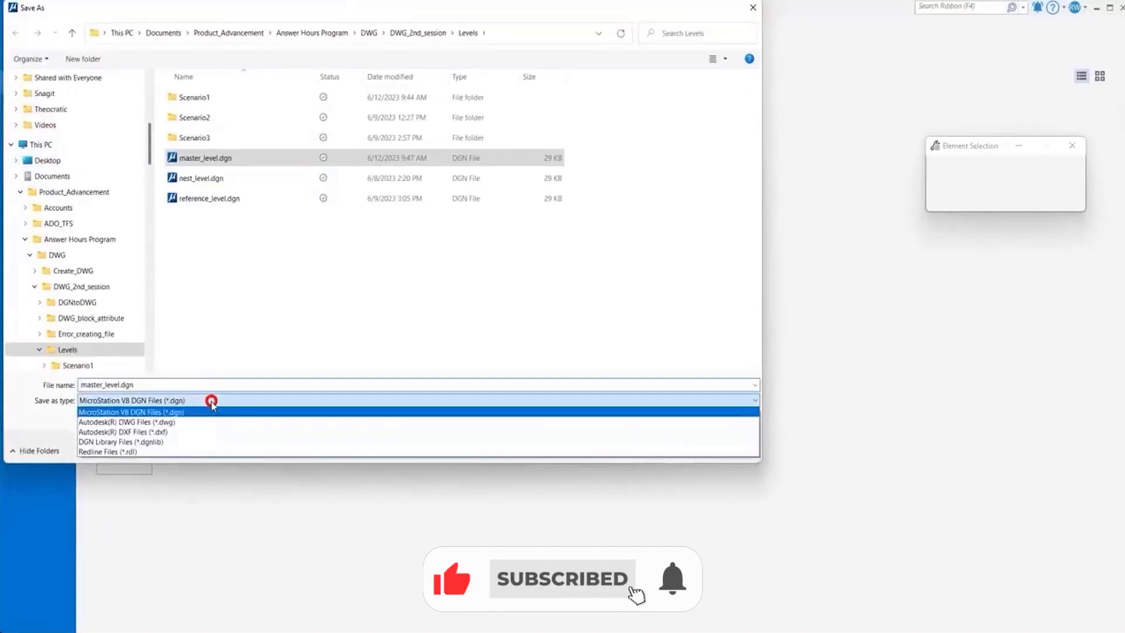
pyautogui.click(125, 422)
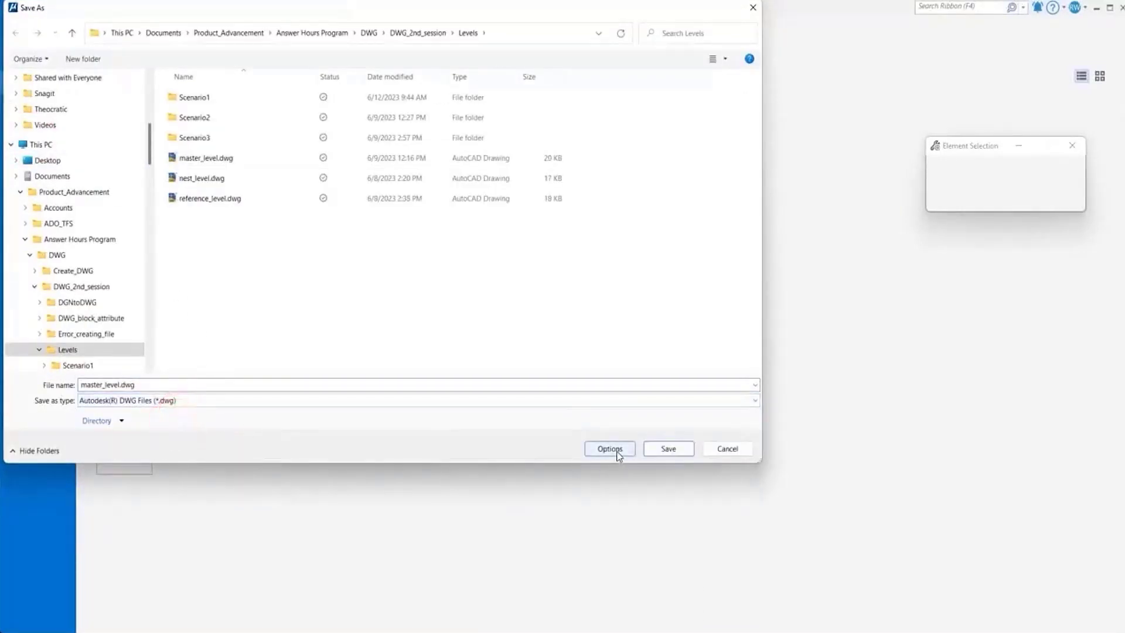
# Step: Keep level display source at View 1, set external attachments to Retain with Convert Reference Files, and accept
pyautogui.click(609, 449)
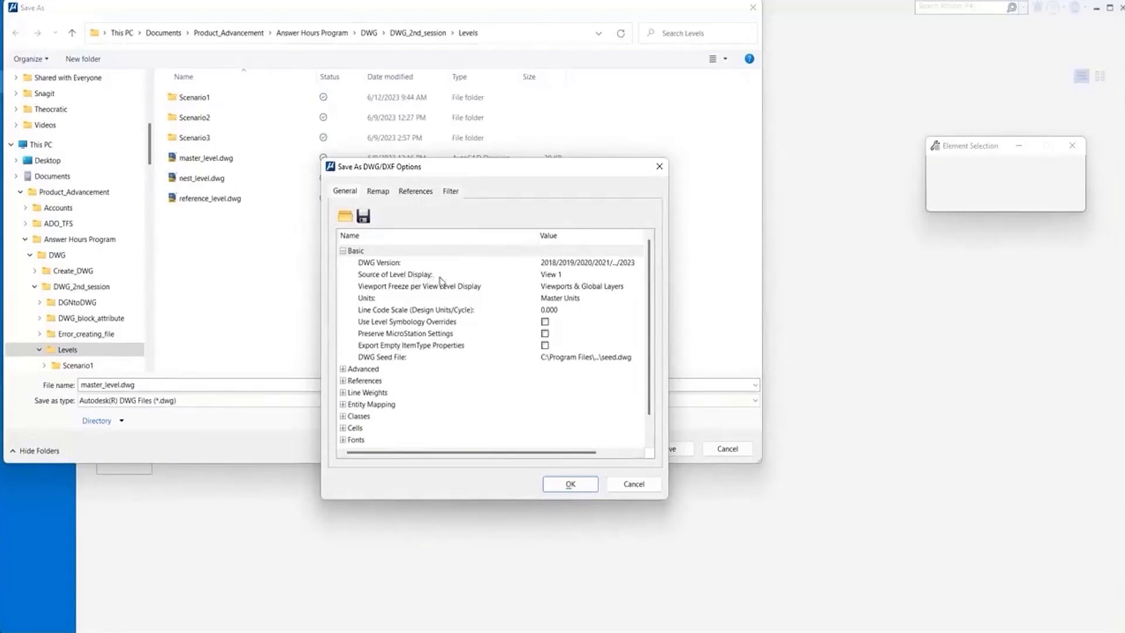
pyautogui.click(352, 249)
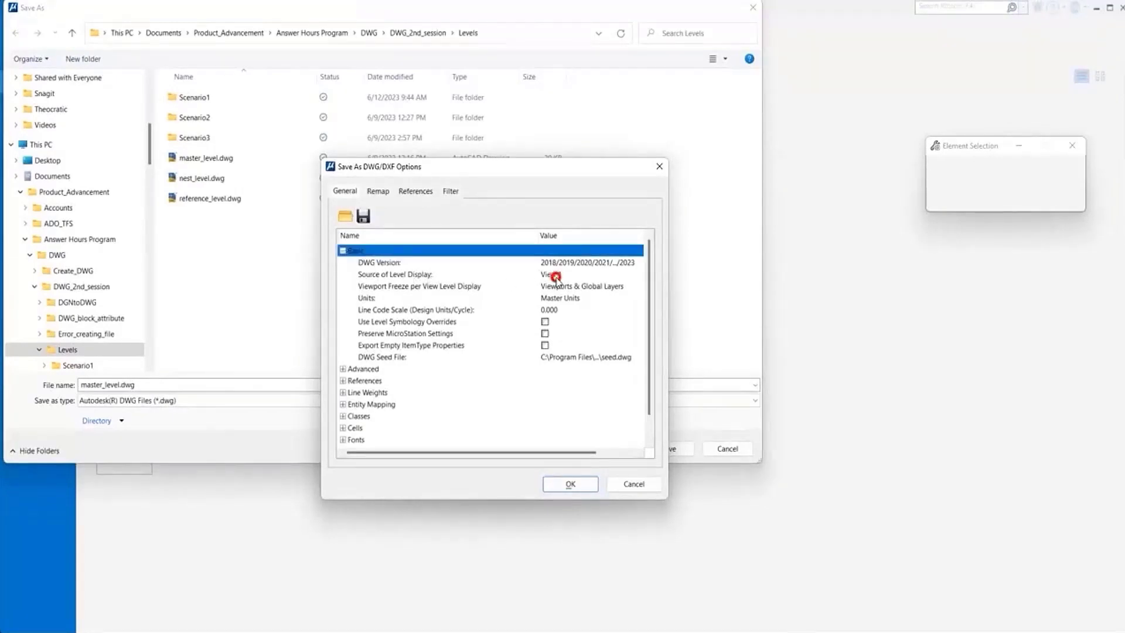
pyautogui.click(552, 274)
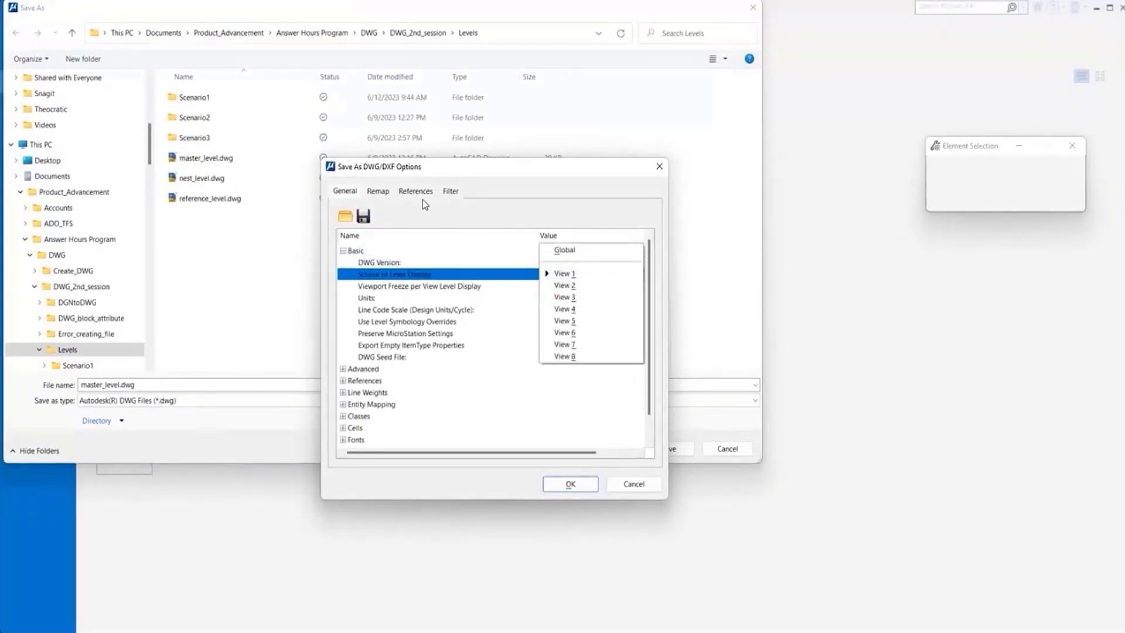
pyautogui.click(415, 191)
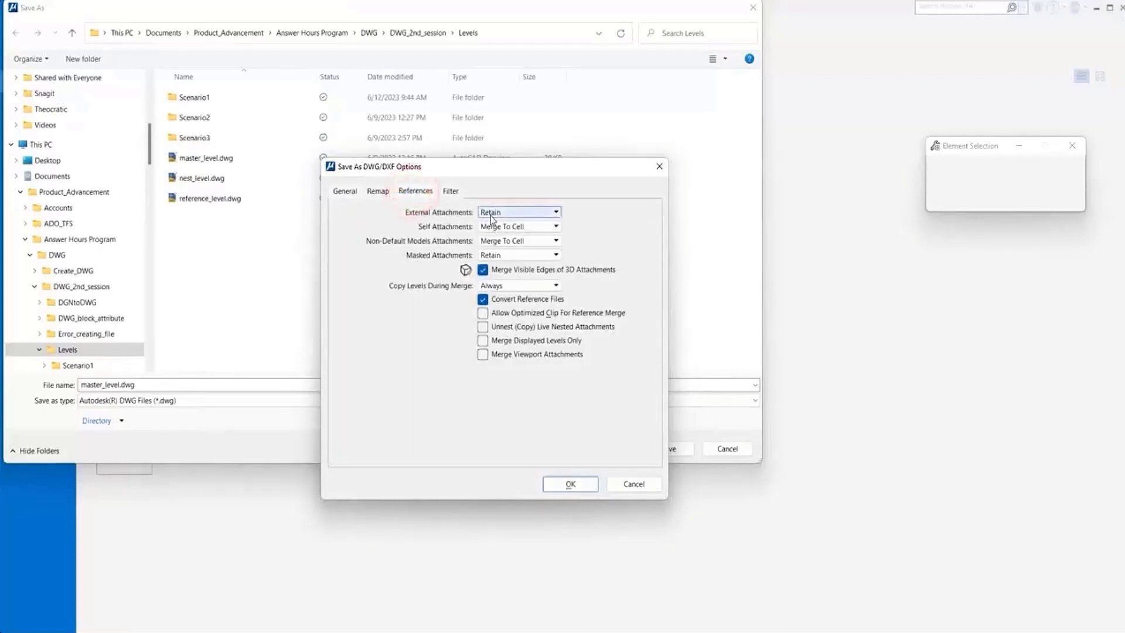
pyautogui.click(518, 212)
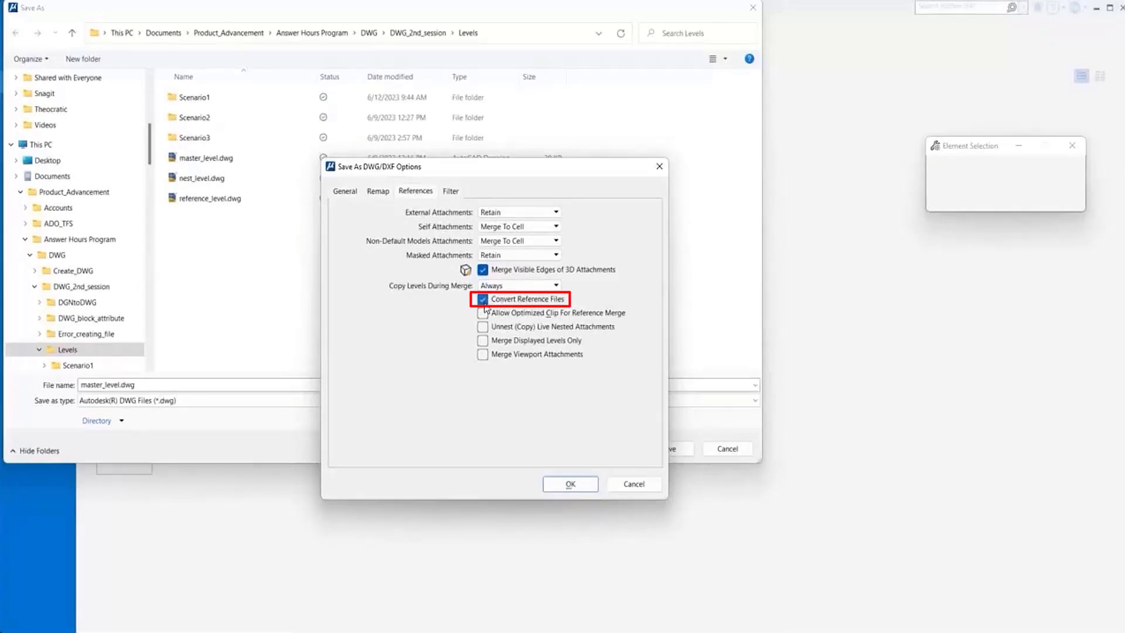
pyautogui.click(570, 484)
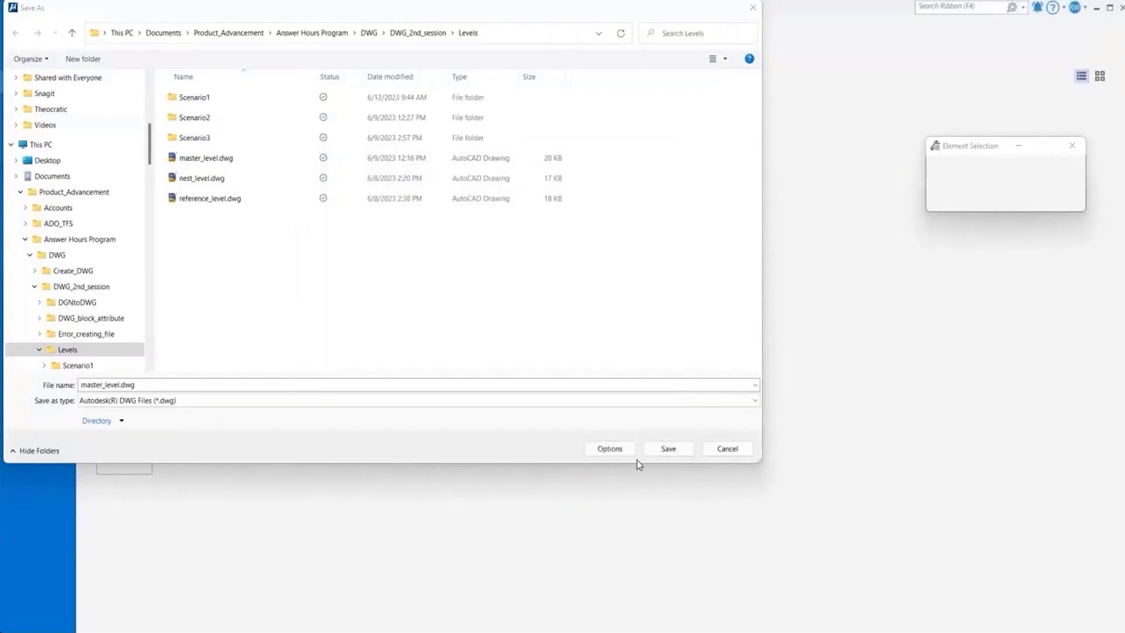
# Step: Save master_level.dwg and bring up the References list of the converted drawing
pyautogui.click(667, 449)
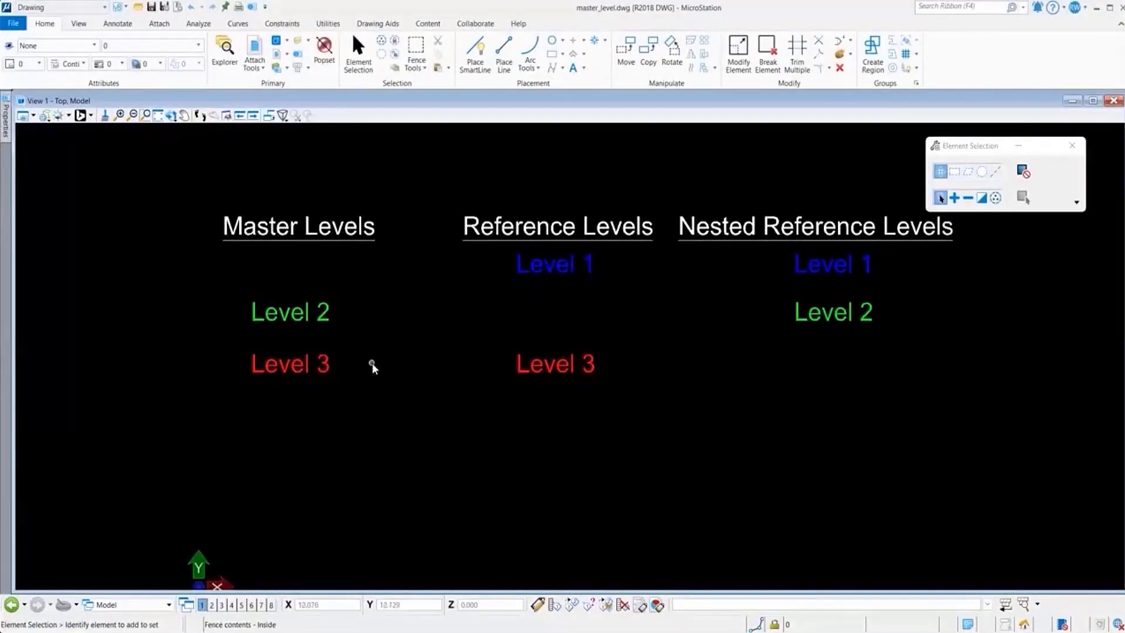
pyautogui.moveTo(323, 362)
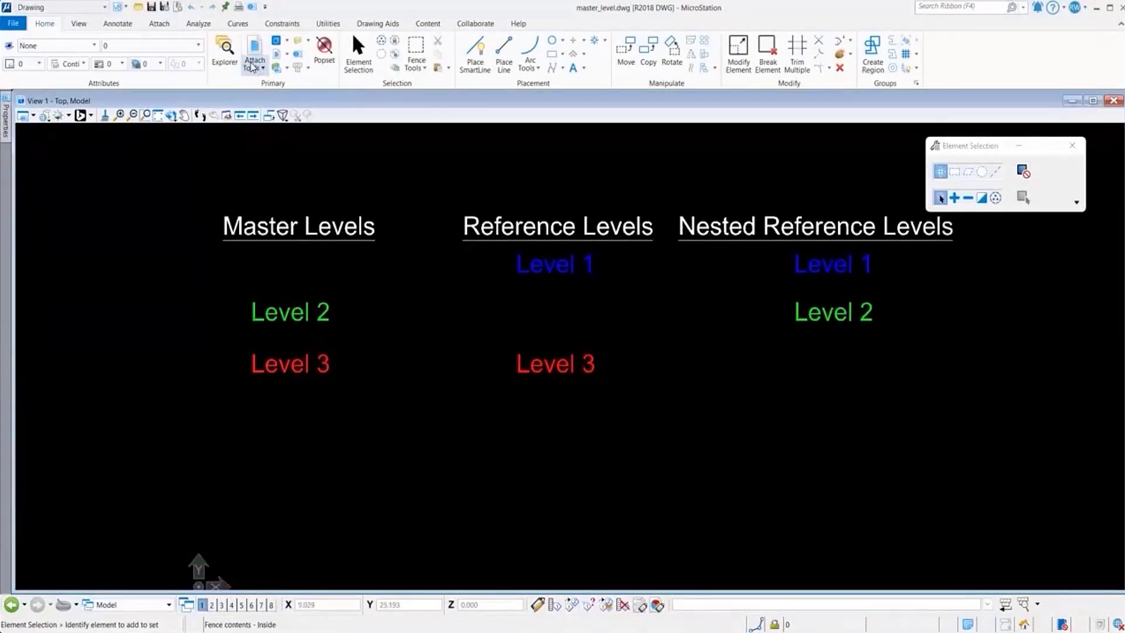
pyautogui.click(251, 55)
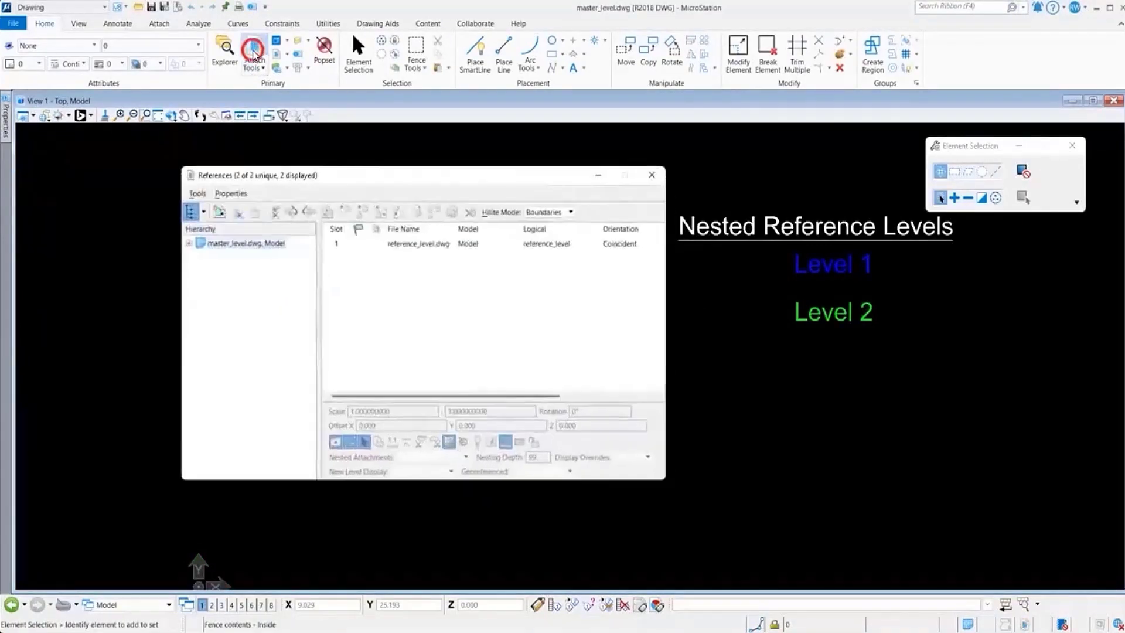
# Step: Expand the reference hierarchy to show nest_level under reference_level, then switch to the Scenario1 folder
pyautogui.click(203, 242)
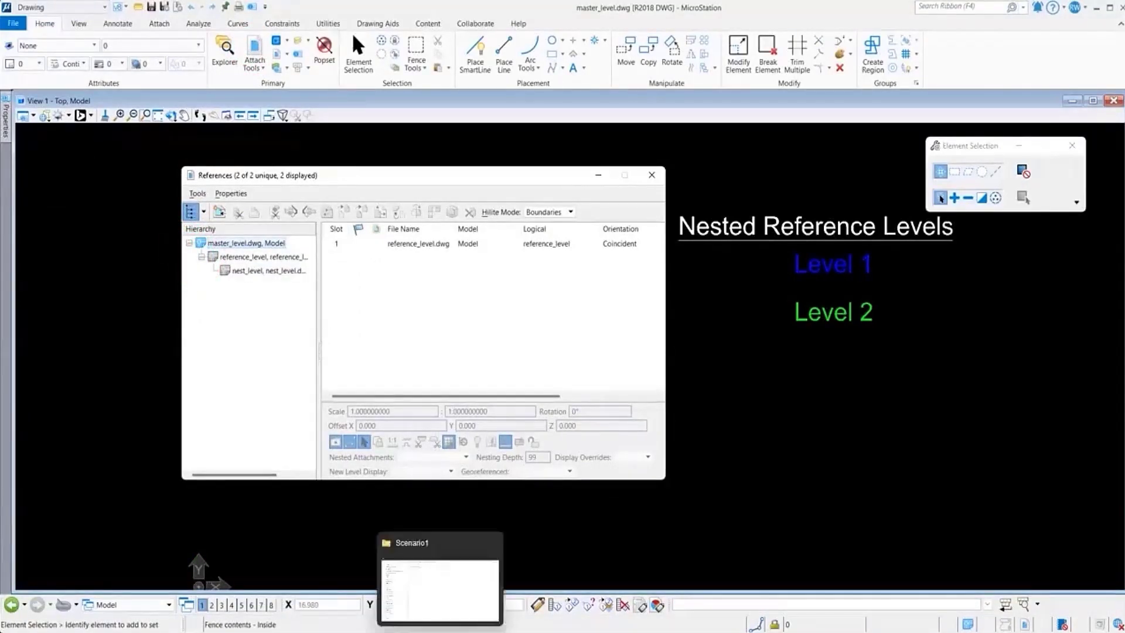
pyautogui.click(439, 578)
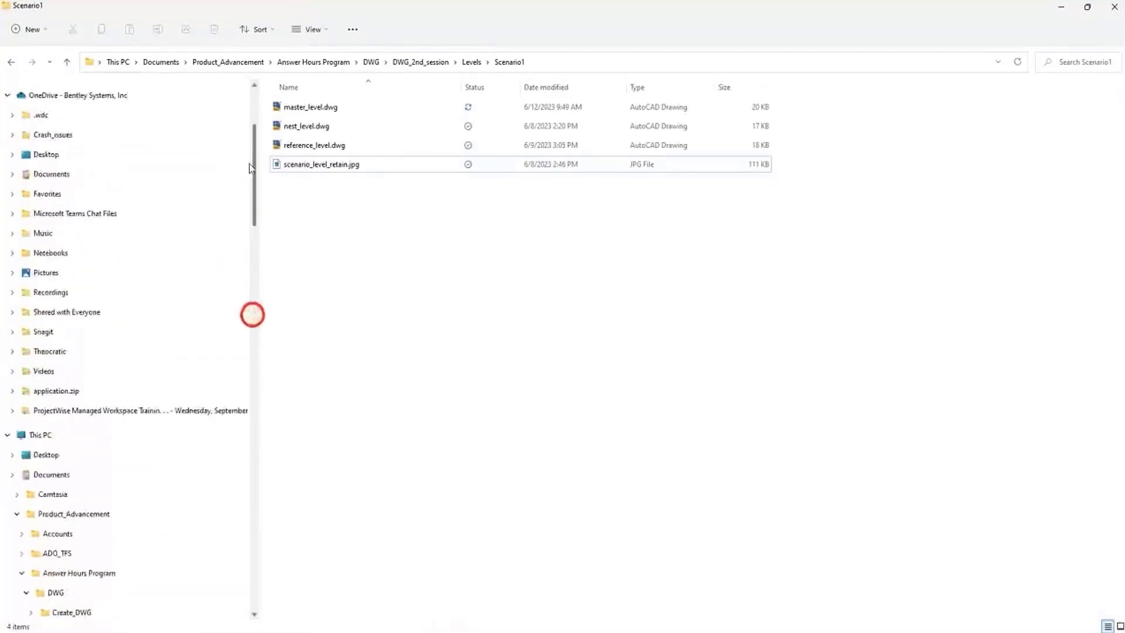
# Step: Review the Scenario1 folder's DWG files and return to the converted drawing in MicroStation
pyautogui.scroll(3)
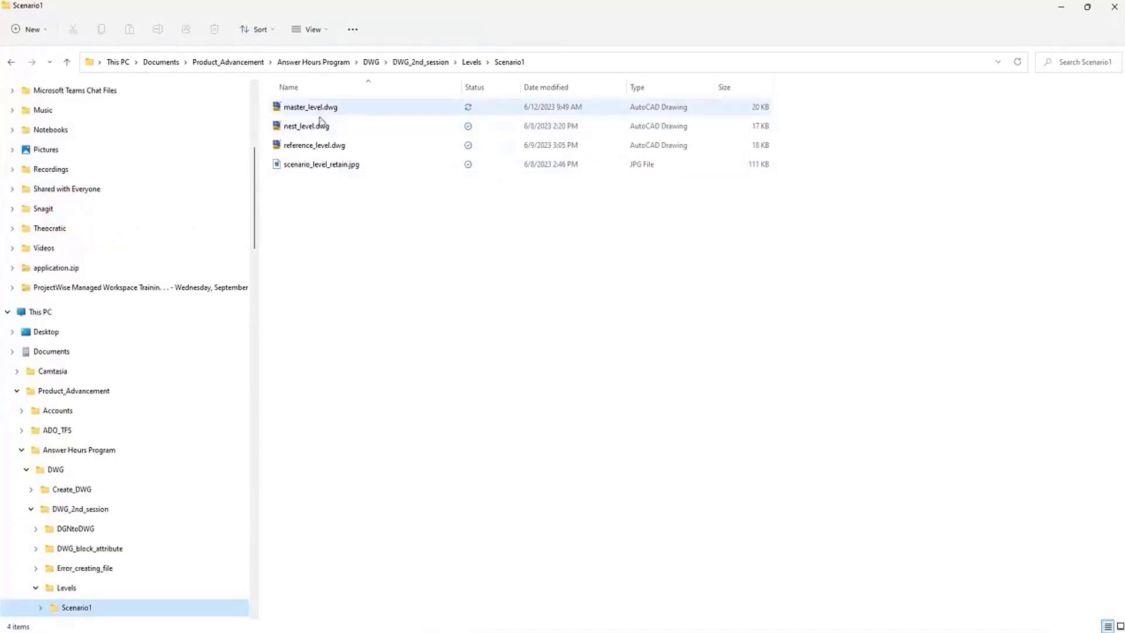
pyautogui.click(314, 146)
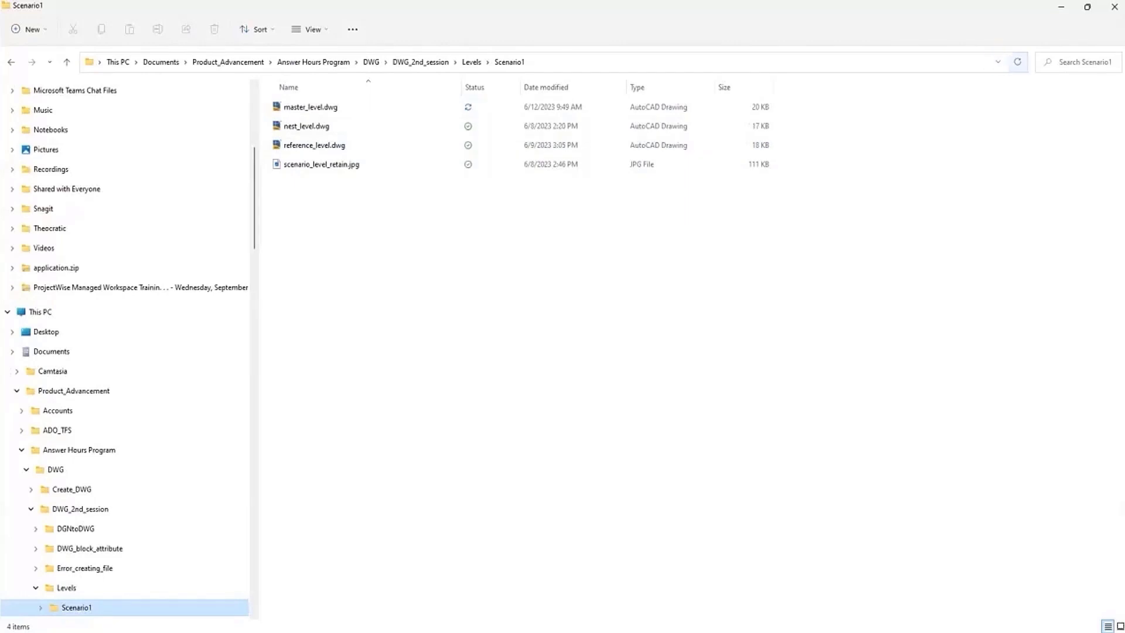
pyautogui.doubleClick(310, 106)
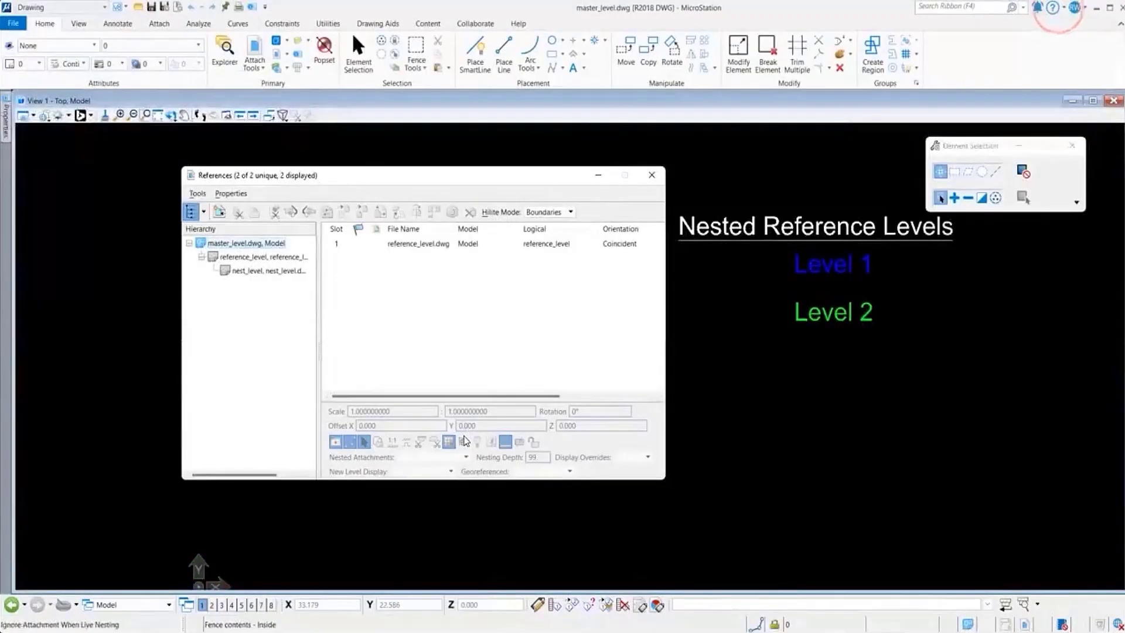
# Step: Close the References dialog to show master_level.dwg with all level labels
pyautogui.click(651, 175)
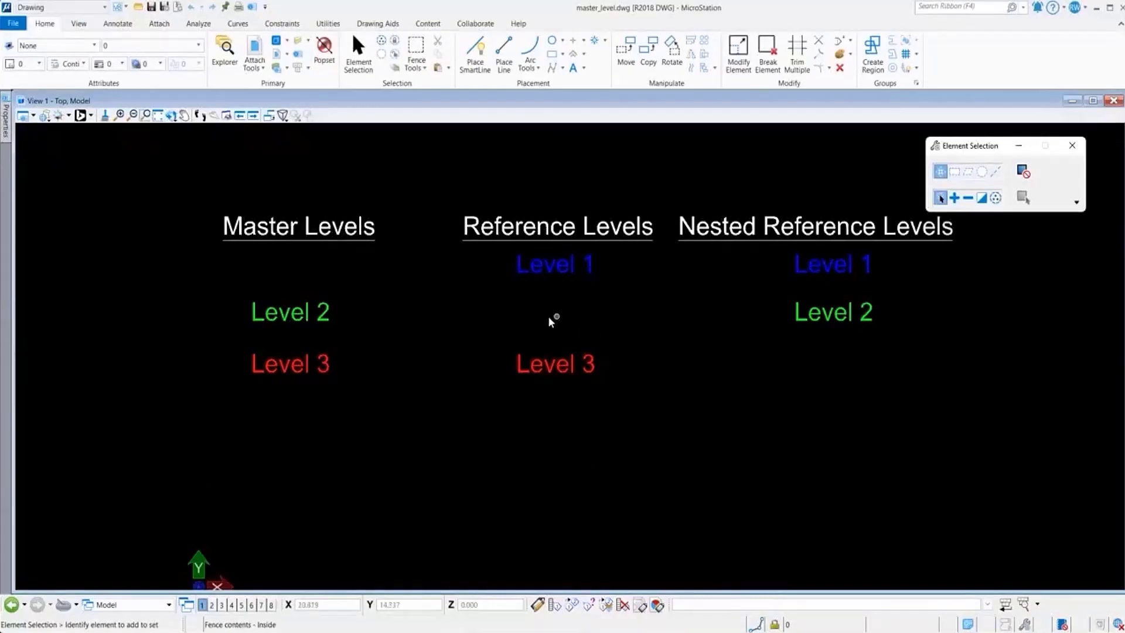
pyautogui.moveTo(855, 368)
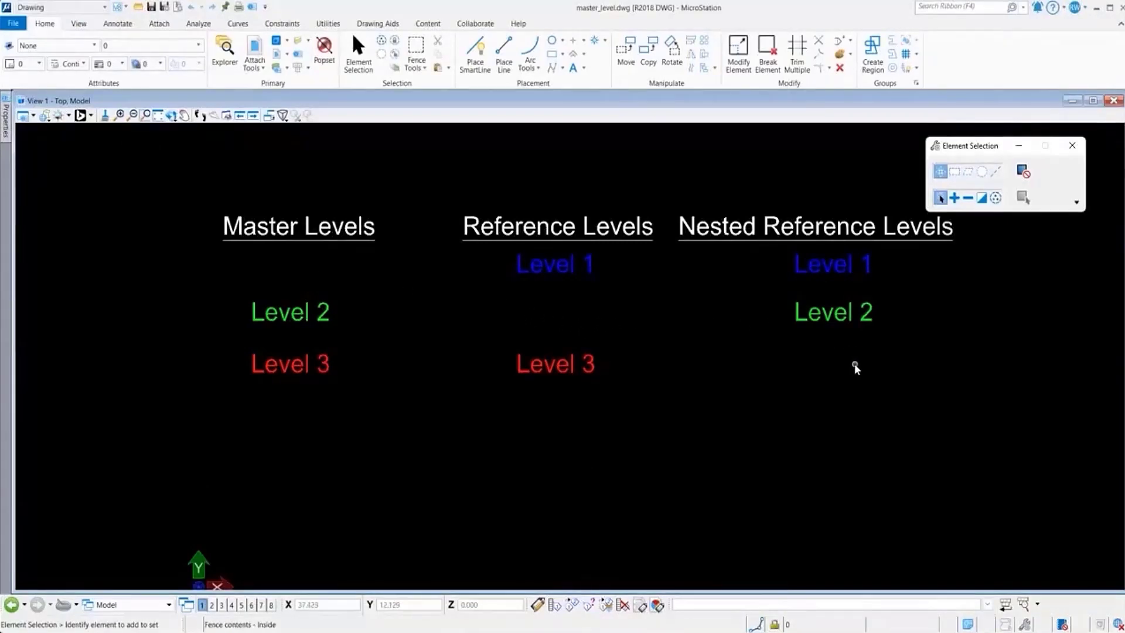